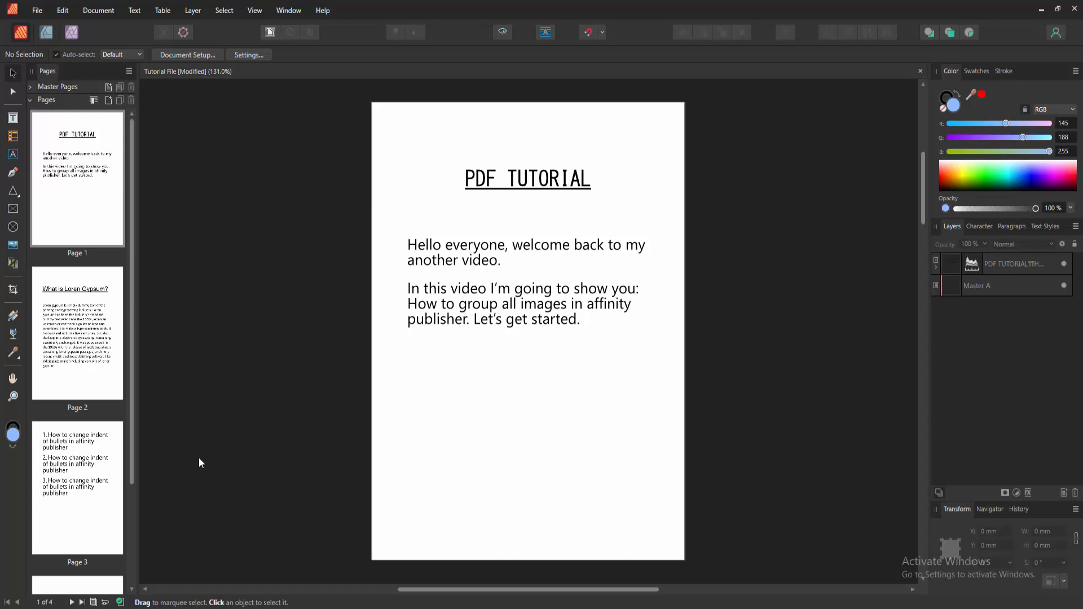
- Scroll the Pages panel down to reach the blank Page 4
{"action": "scroll", "scroll_direction": "down", "scroll_amount": 3}
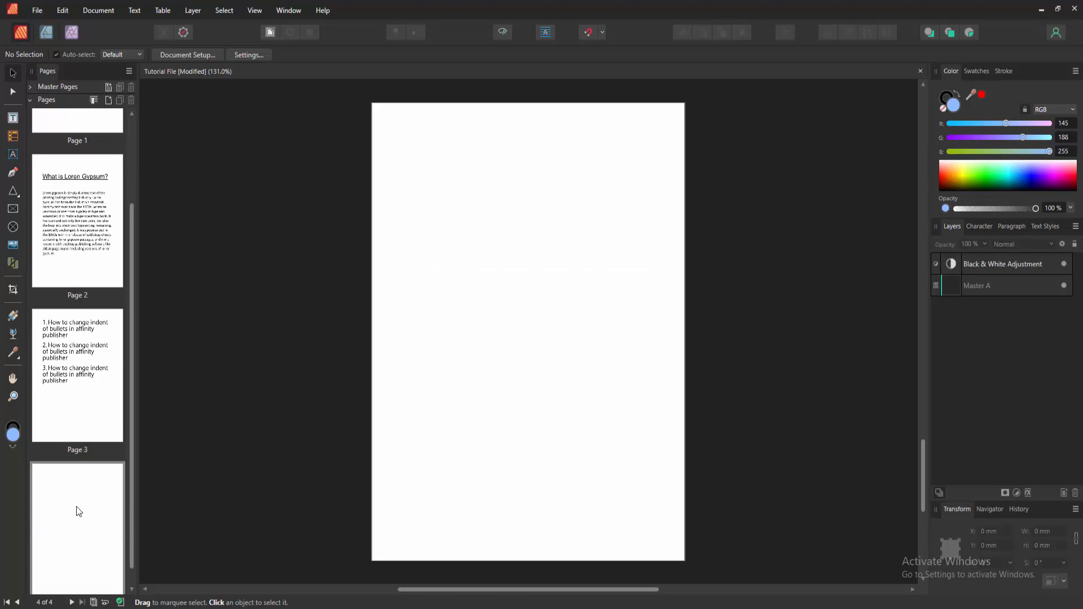
{"action": "mouse_move", "coordinate": [7, 520]}
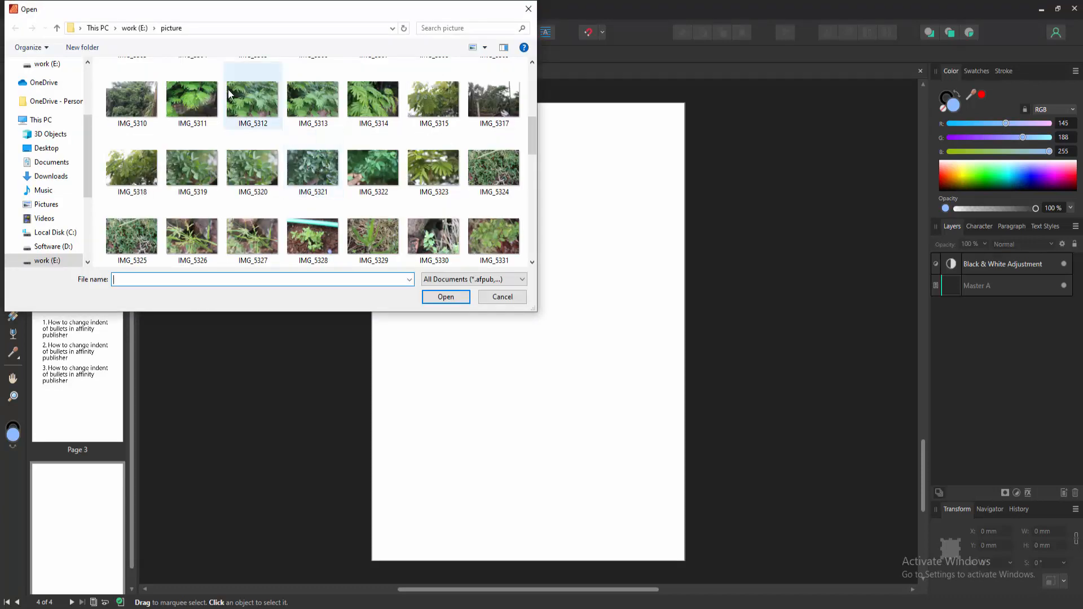
- Select IMG_5311 and another leaf photo in the picture folder for placing
{"action": "left_click", "coordinate": [192, 99]}
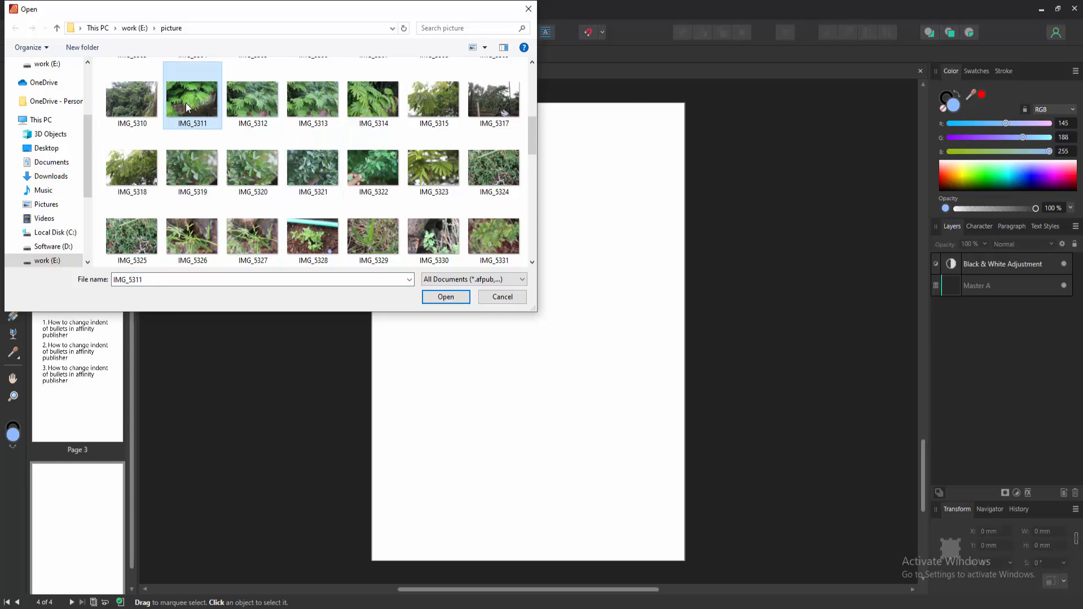
{"action": "left_click", "coordinate": [132, 167]}
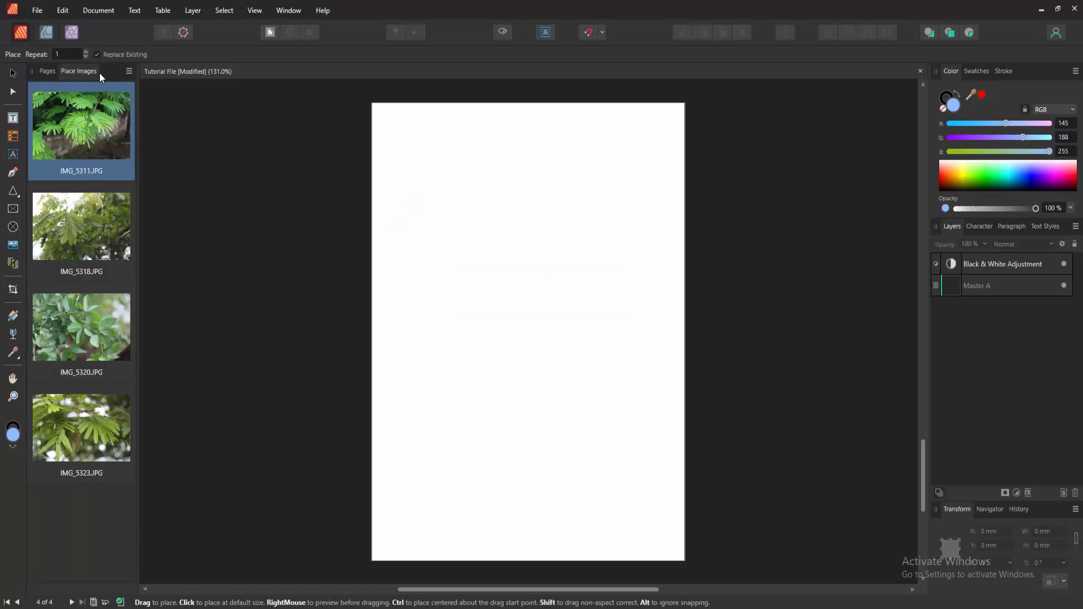
{"action": "mouse_move", "coordinate": [448, 166]}
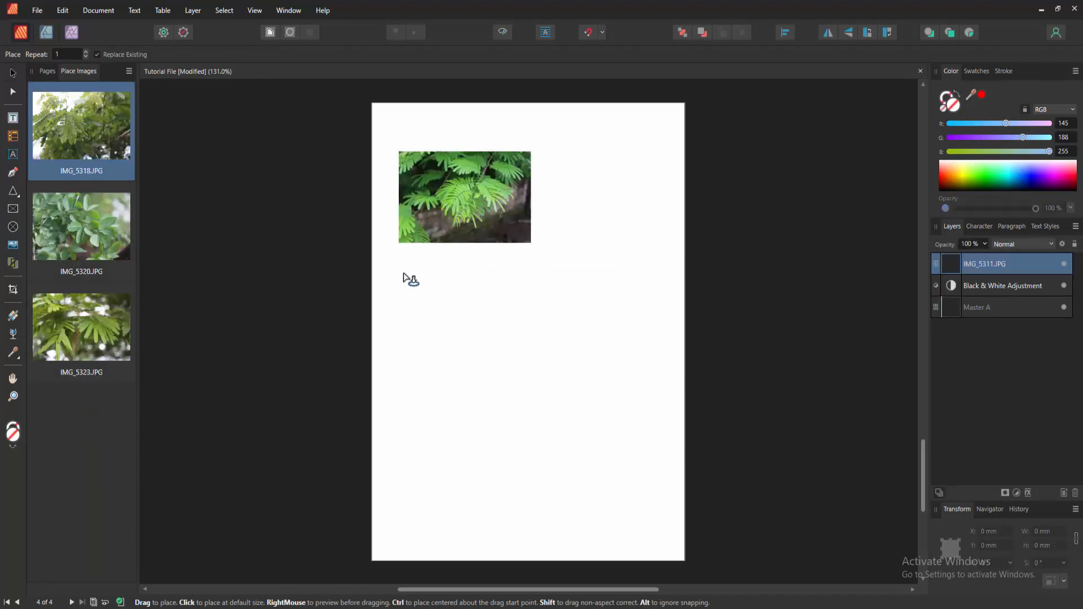
- Drop one leaf photo below the first and the last photo on the right
{"action": "left_click", "coordinate": [412, 278]}
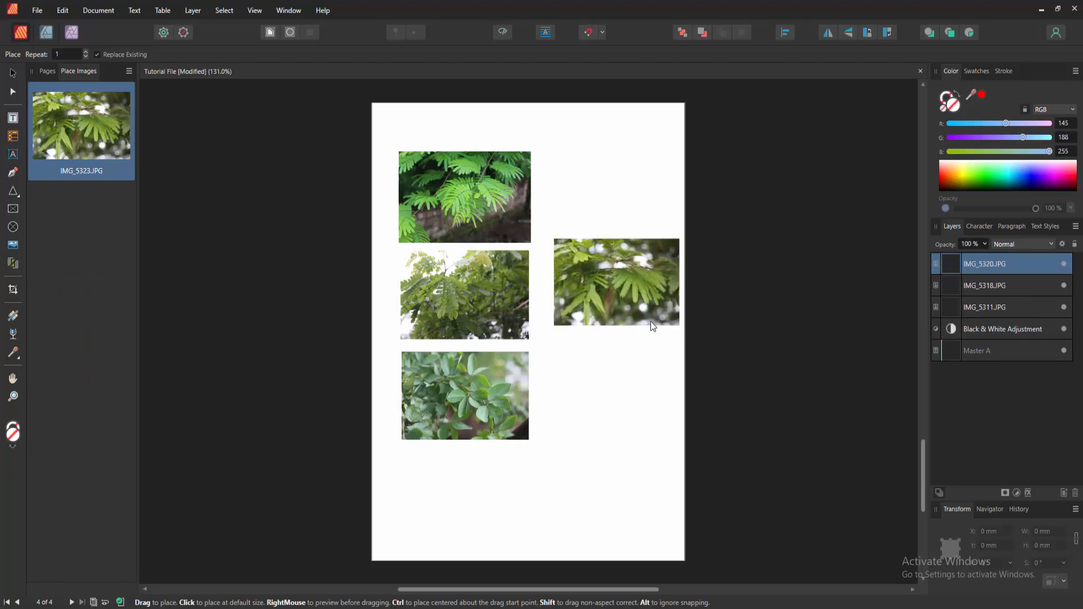
{"action": "left_click", "coordinate": [613, 295]}
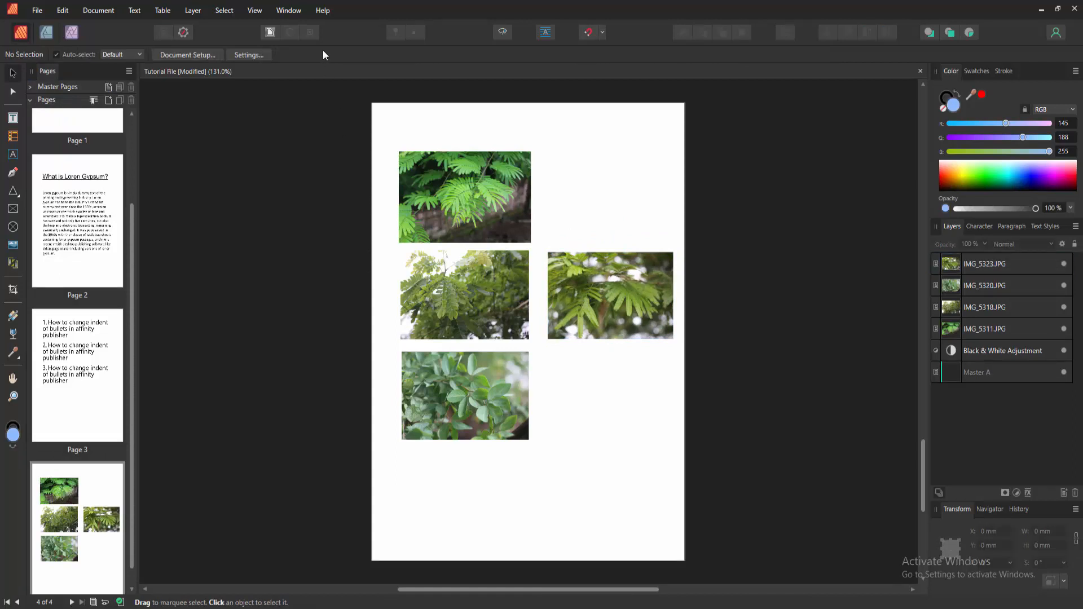
- Make sure the Layers panel is shown via the Window menu
{"action": "left_click", "coordinate": [289, 9]}
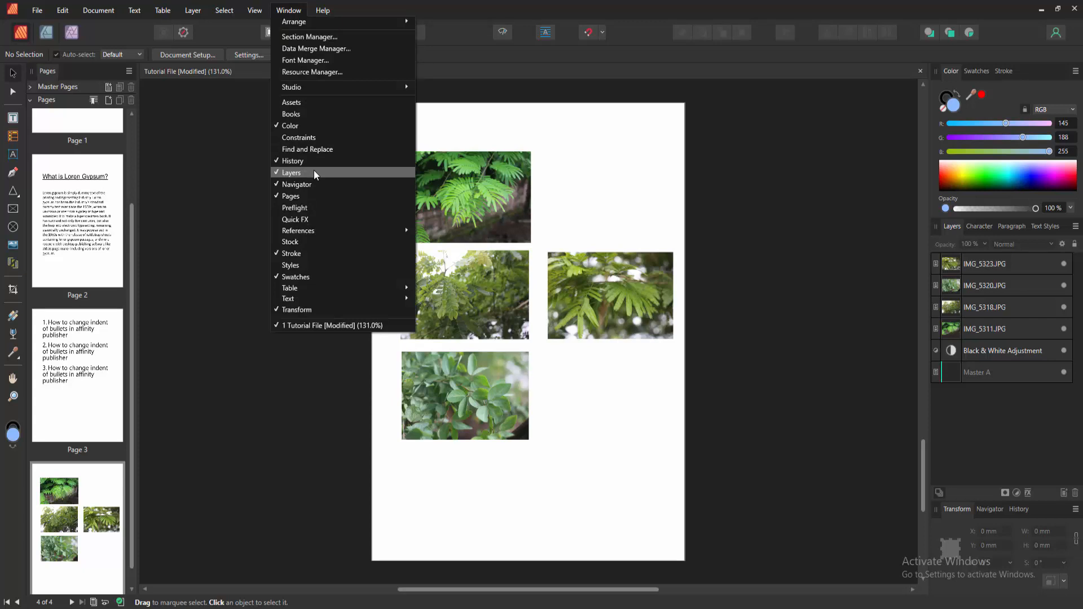
{"action": "left_click", "coordinate": [465, 197]}
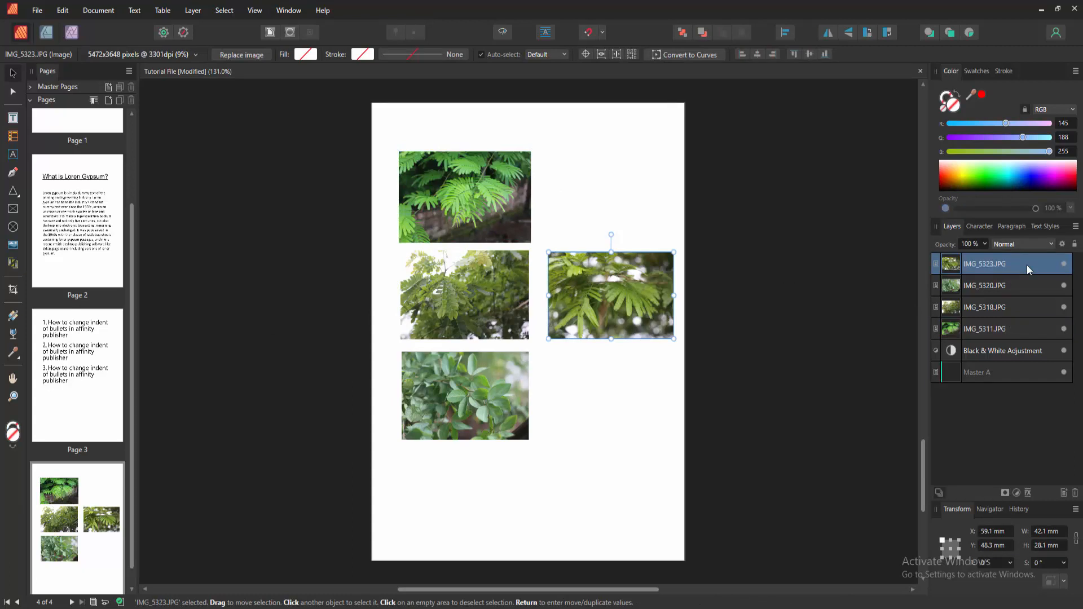
{"action": "mouse_move", "coordinate": [1017, 330]}
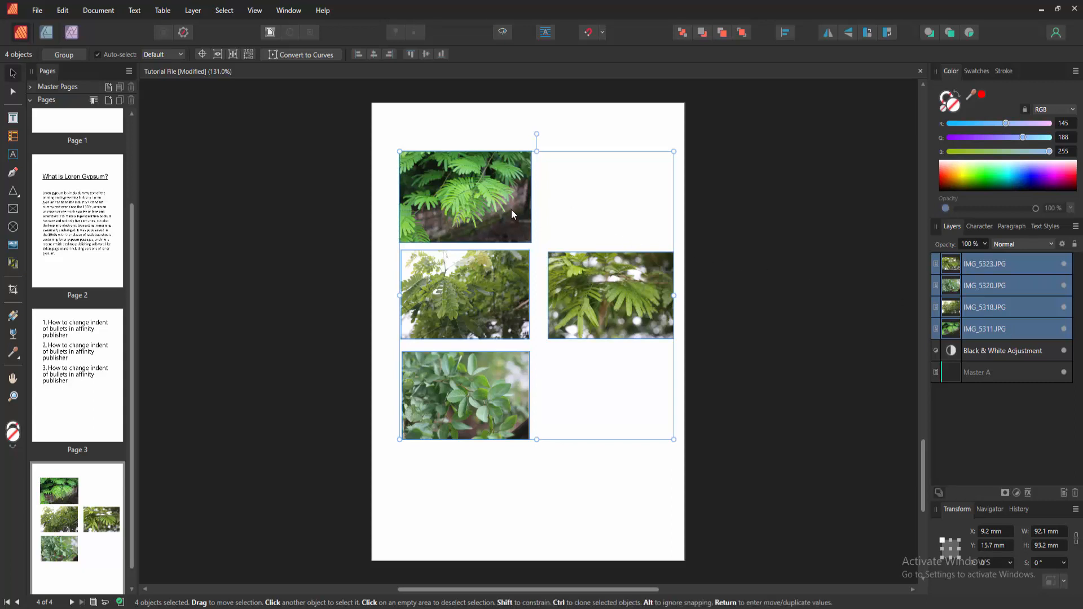
- Group the four selected leaf photos from the right-click context menu
{"action": "right_click", "coordinate": [512, 214]}
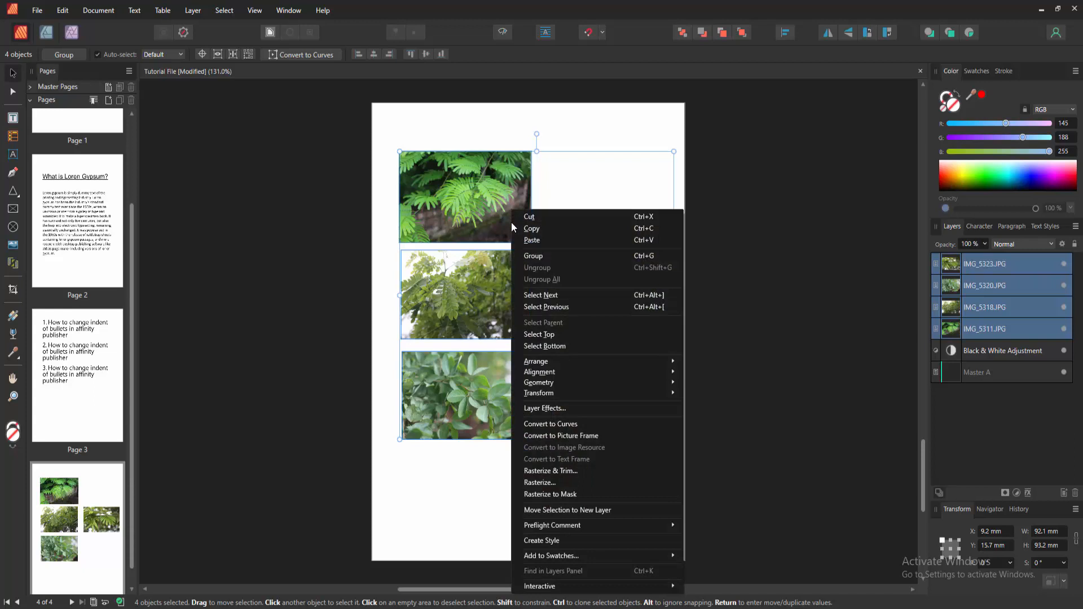
{"action": "mouse_move", "coordinate": [628, 263]}
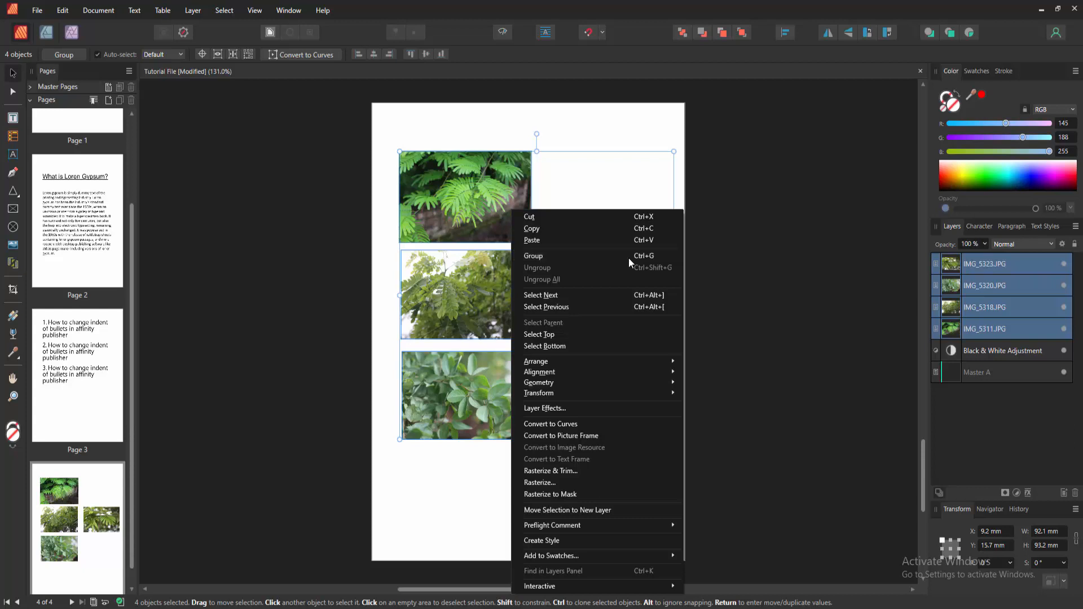
{"action": "left_click", "coordinate": [533, 255]}
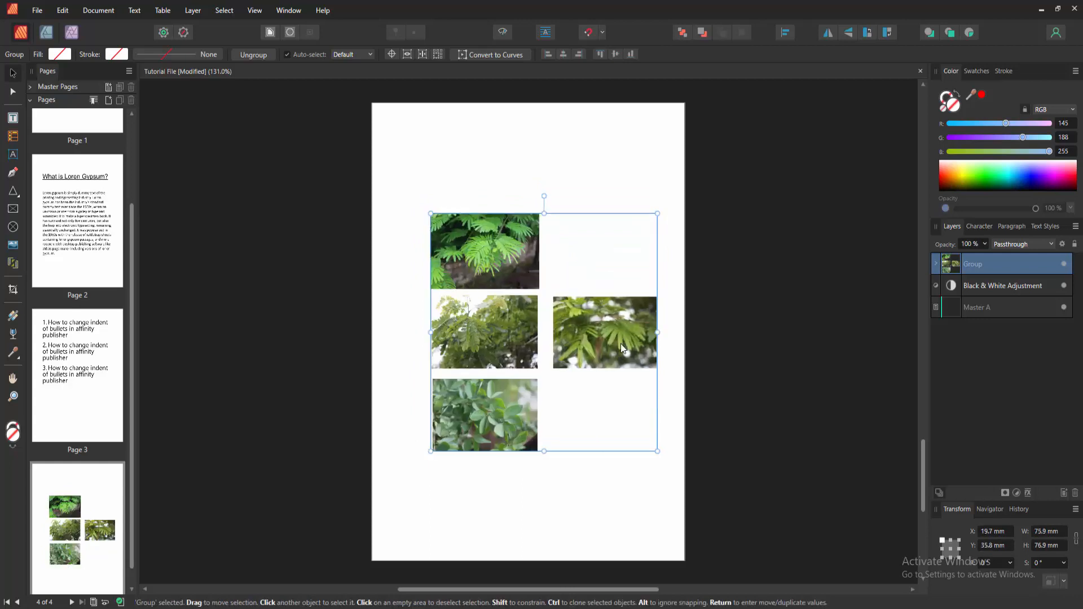
- Deselect the repositioned leaf photo group by clicking an empty area
{"action": "left_click", "coordinate": [639, 274]}
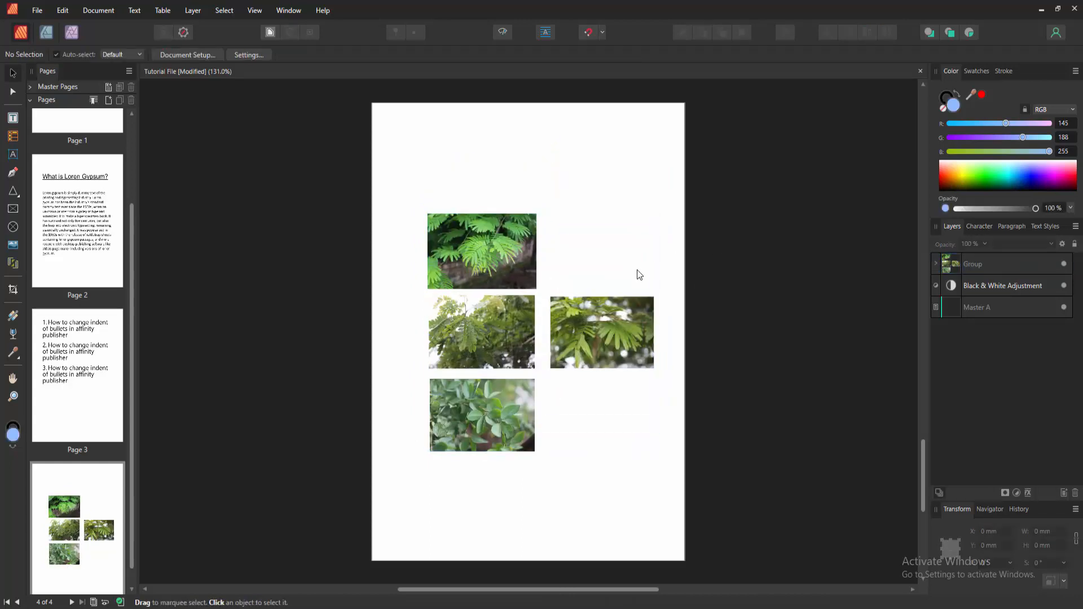